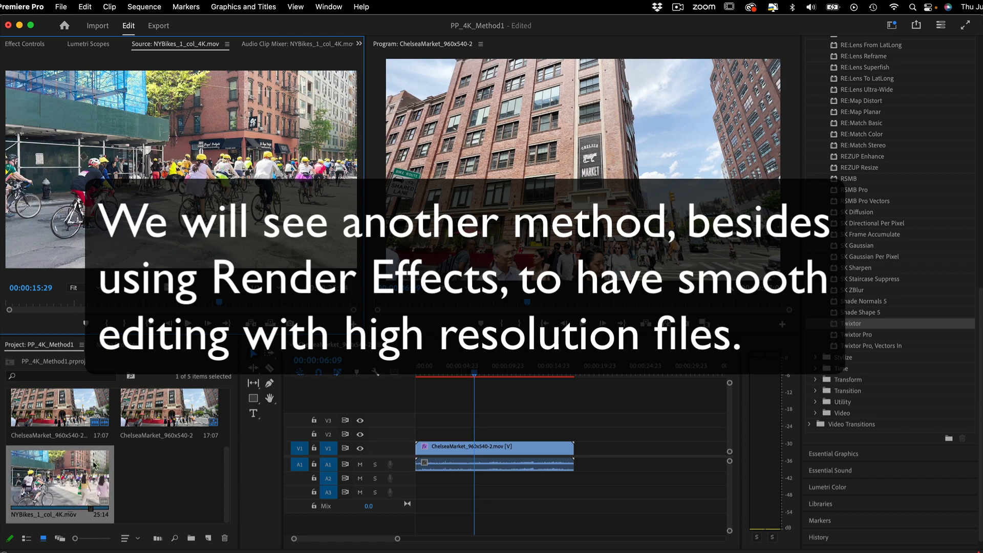
{"action": "mouse_move", "coordinate": [94, 463]}
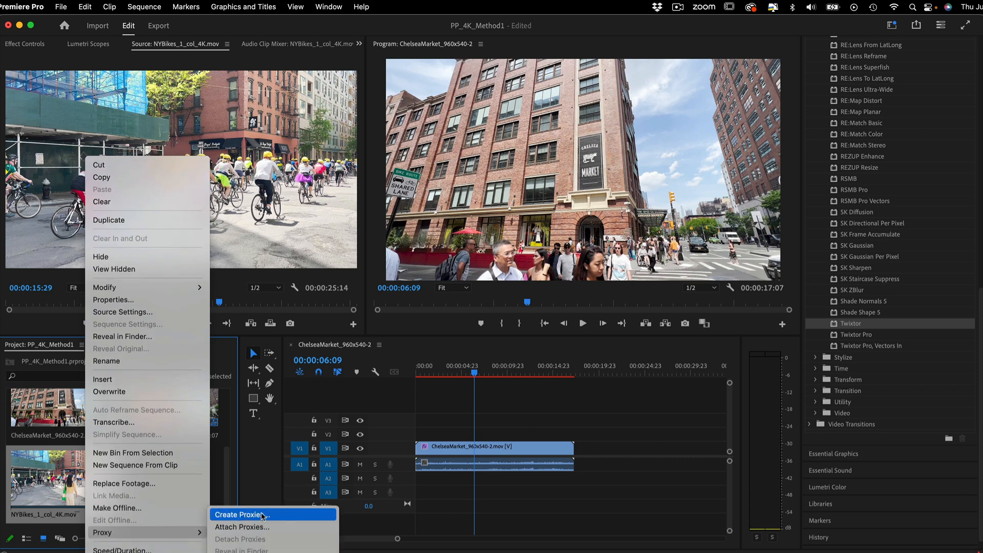
Create QuickTime ProRes Low Resolution Proxy files for NYBikes_1_col_4K.mov, saved next to the original media.
{"action": "left_click", "coordinate": [249, 514]}
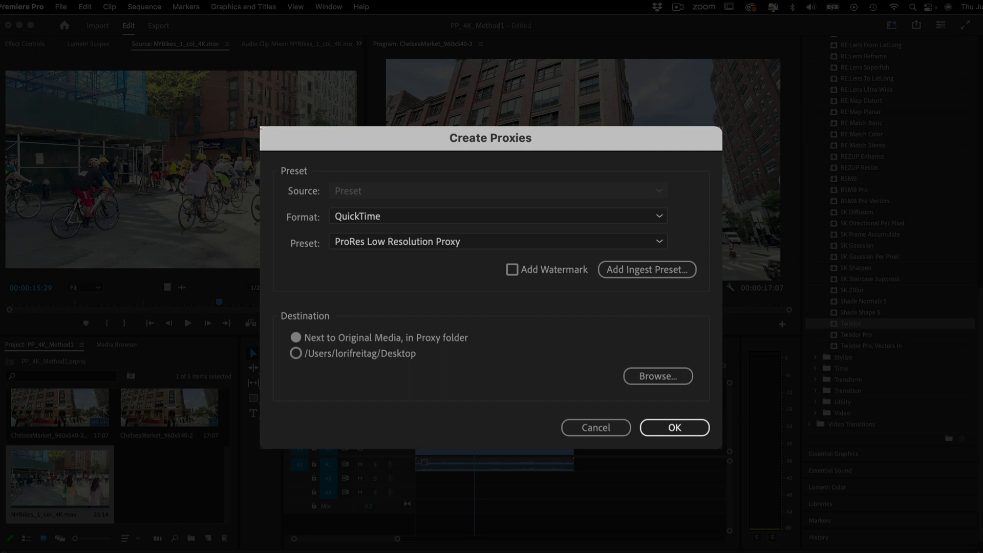
{"action": "mouse_move", "coordinate": [284, 437]}
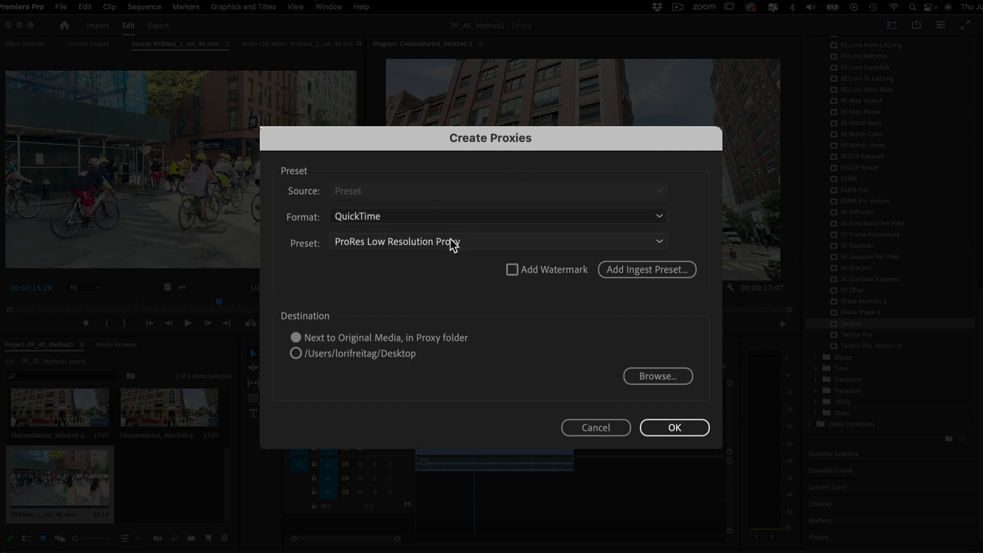
{"action": "mouse_move", "coordinate": [436, 217]}
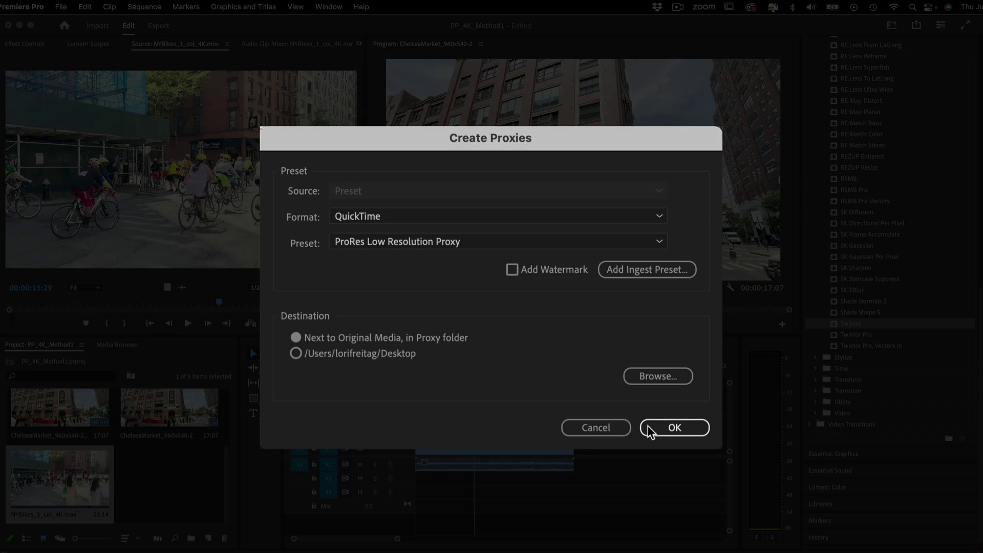
{"action": "left_click", "coordinate": [675, 428]}
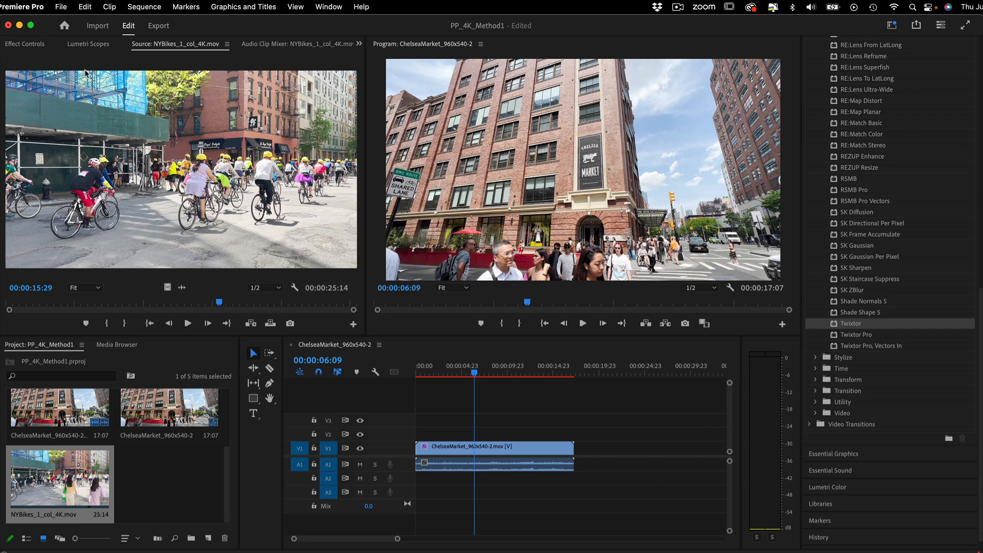
{"action": "mouse_move", "coordinate": [207, 293]}
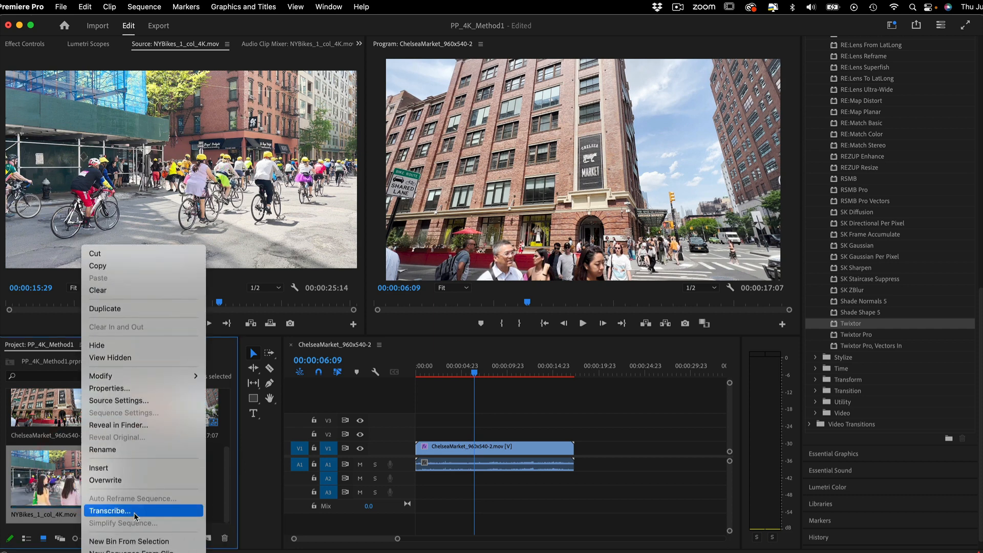
{"action": "mouse_move", "coordinate": [110, 513]}
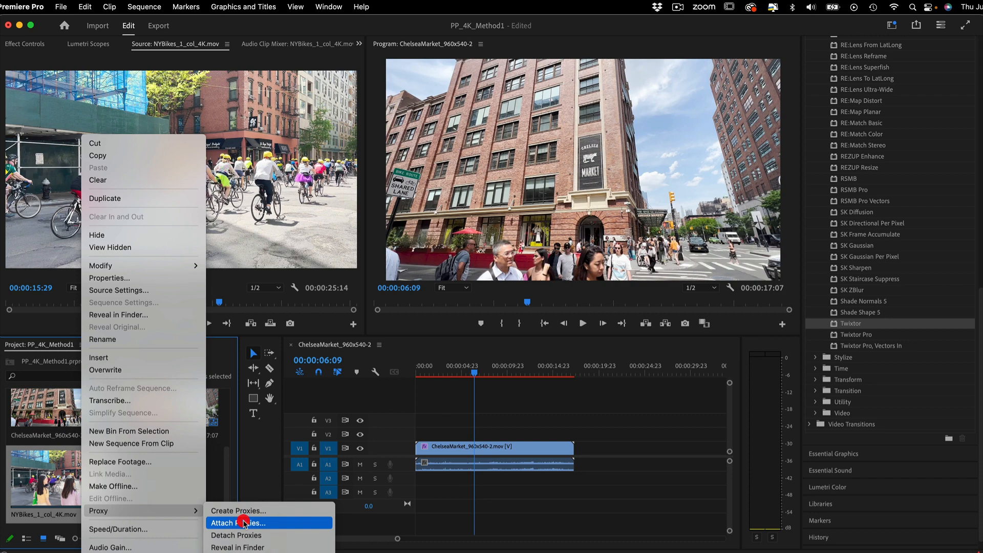
Attach the generated proxy file to NYBikes_1_col_4K.mov via Proxy > Attach Proxies.
{"action": "left_click", "coordinate": [247, 522]}
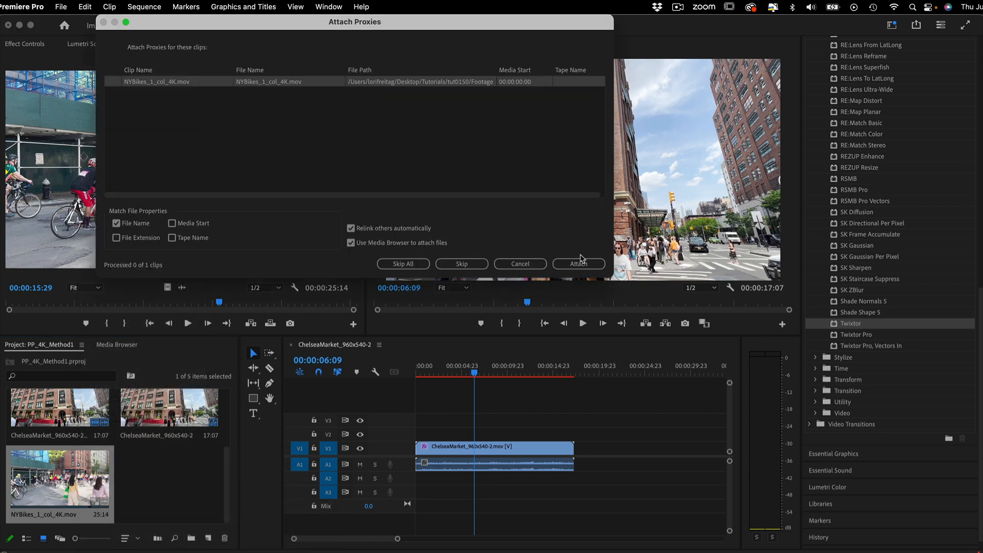
{"action": "left_click", "coordinate": [579, 265]}
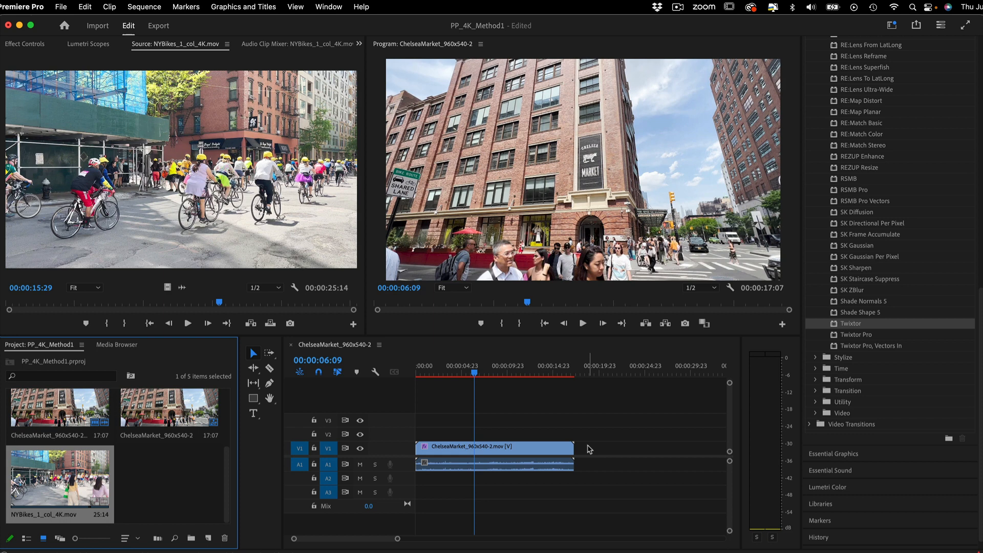
{"action": "mouse_move", "coordinate": [715, 289]}
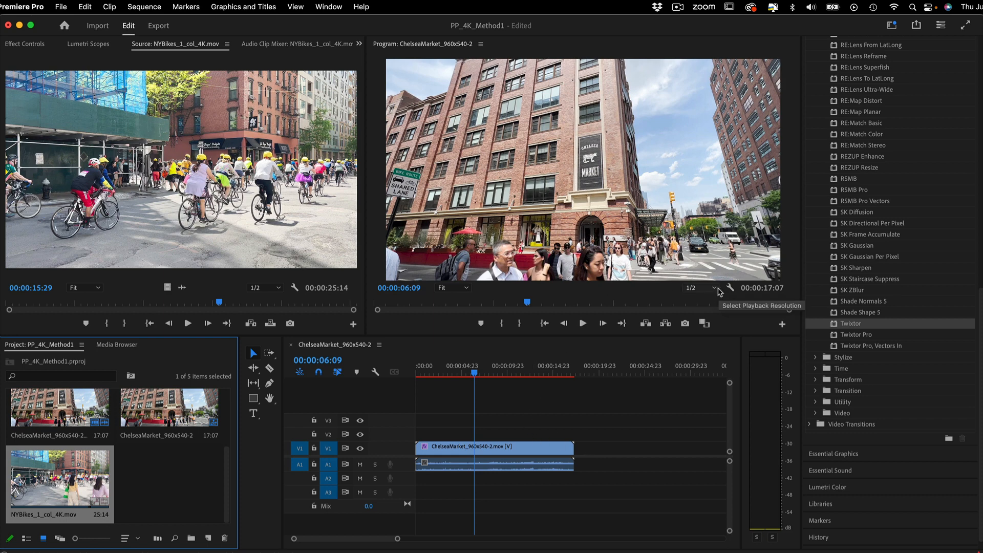
{"action": "mouse_move", "coordinate": [783, 325]}
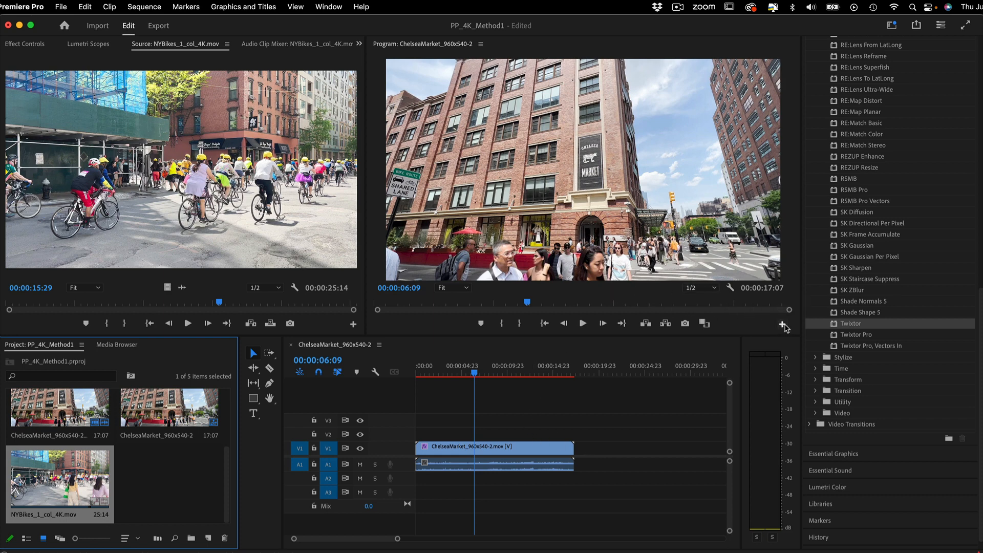
{"action": "mouse_move", "coordinate": [781, 324]}
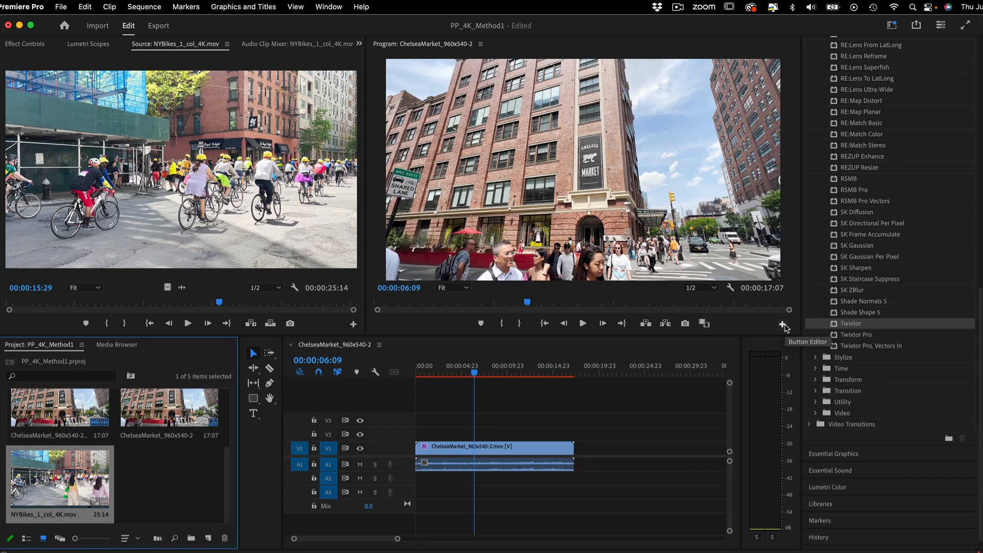
Bring up the Program monitor's Button Editor to add the Toggle Proxies control.
{"action": "left_click", "coordinate": [783, 324]}
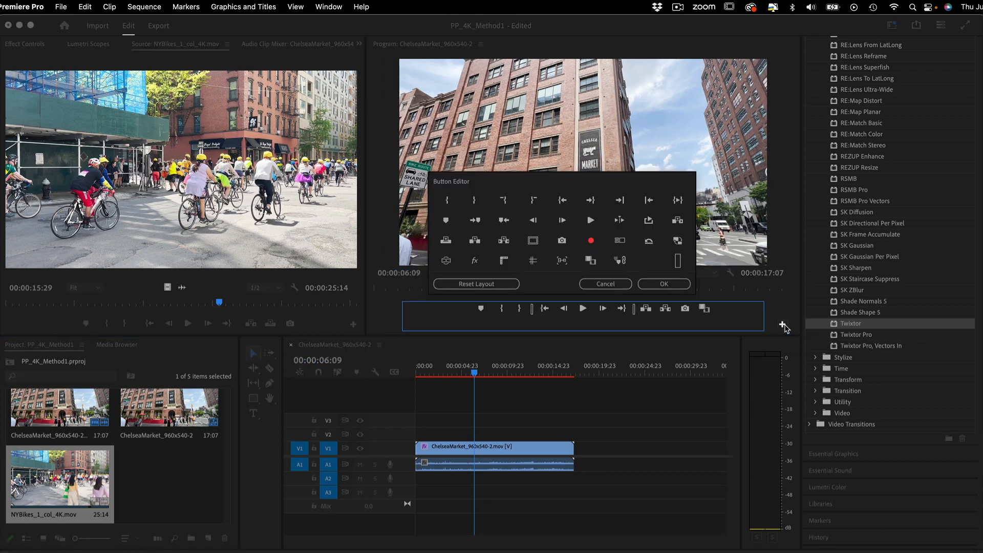
{"action": "mouse_move", "coordinate": [677, 240]}
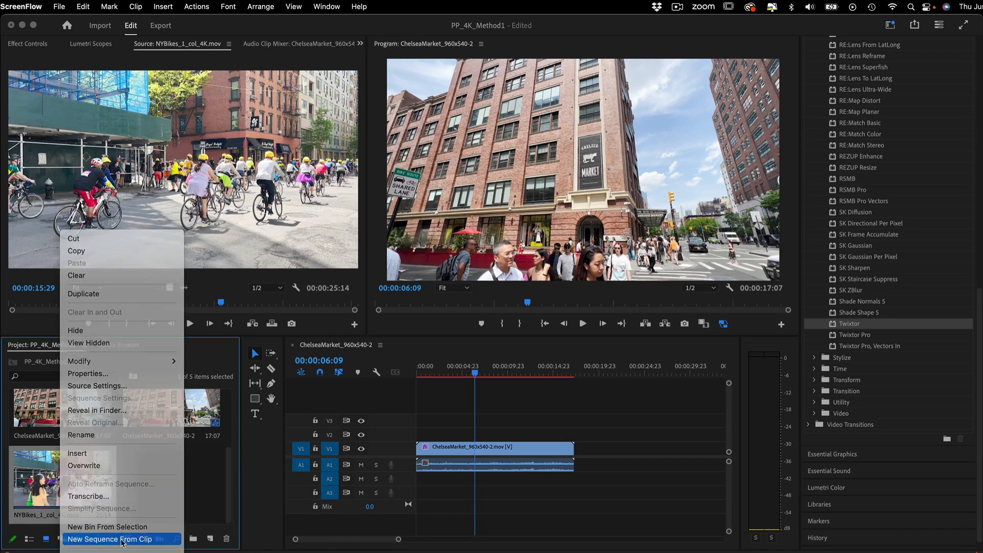
Make a new sequence from the bikes clip and set Twixtor Speed % to 62.689.
{"action": "left_click", "coordinate": [110, 537]}
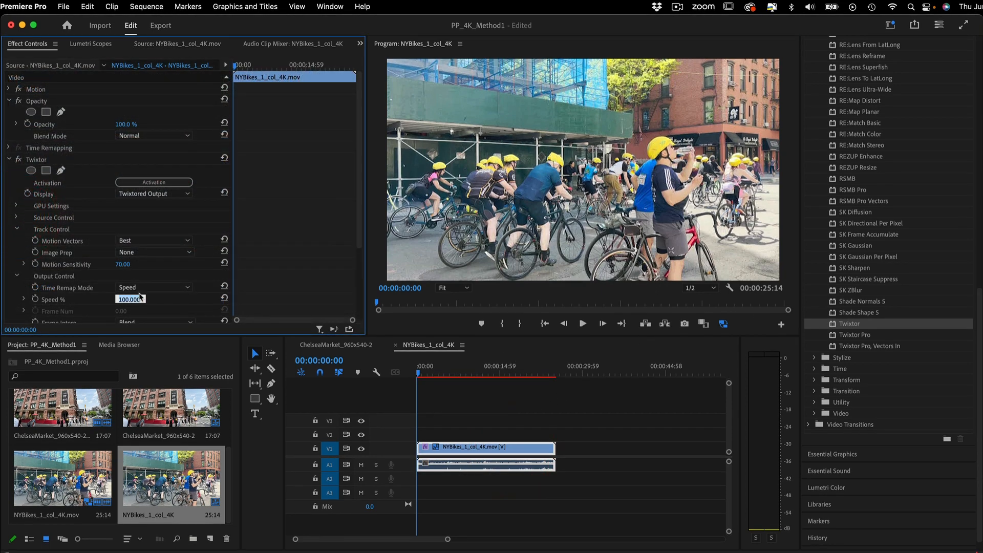
{"action": "type", "text": "62.689"}
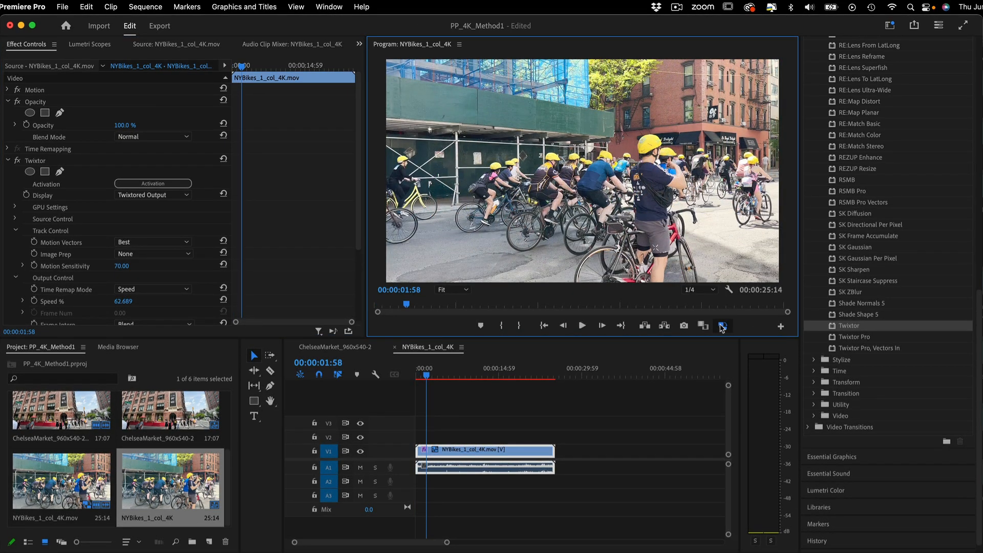
{"action": "mouse_move", "coordinate": [582, 325]}
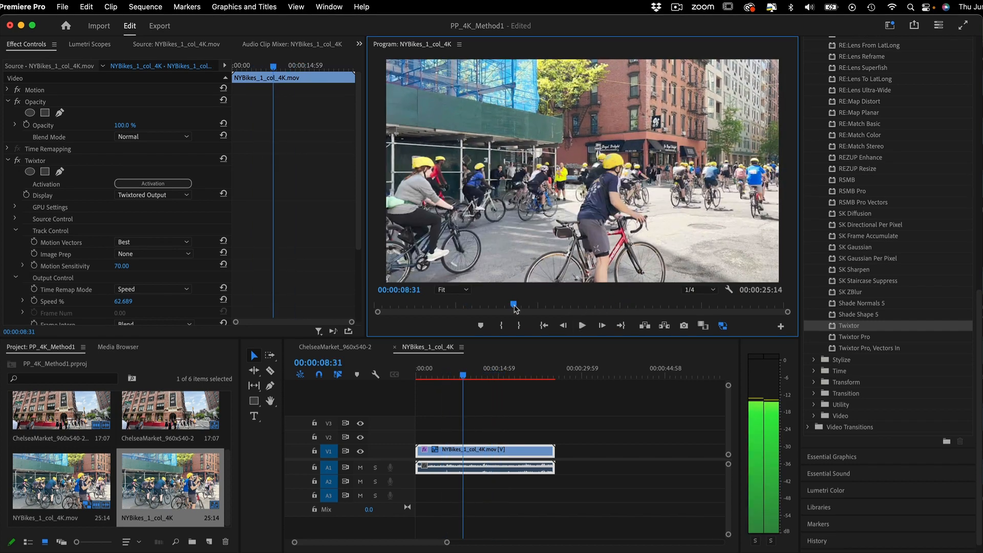
{"action": "left_click_drag", "start_coordinate": [514, 311], "coordinate": [658, 311]}
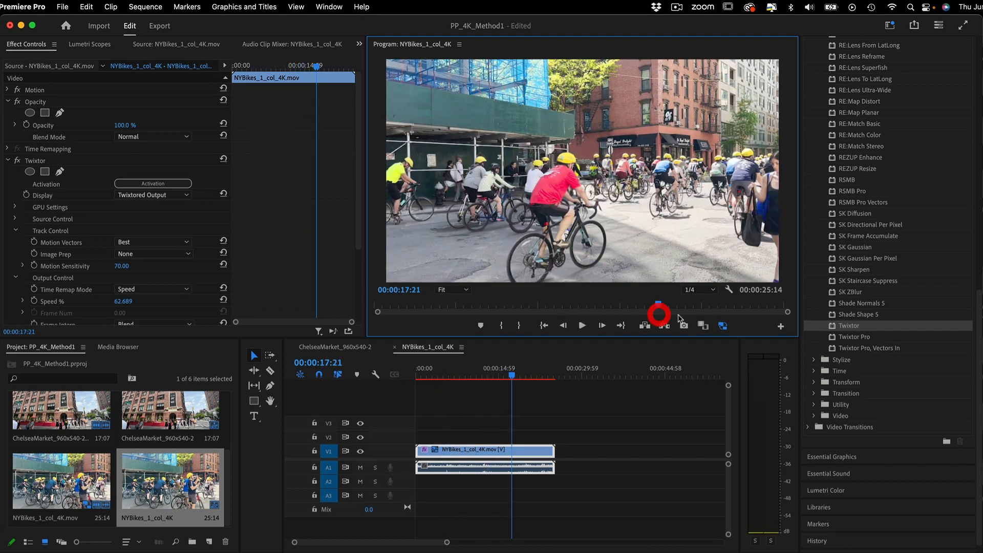
{"action": "left_click", "coordinate": [582, 326]}
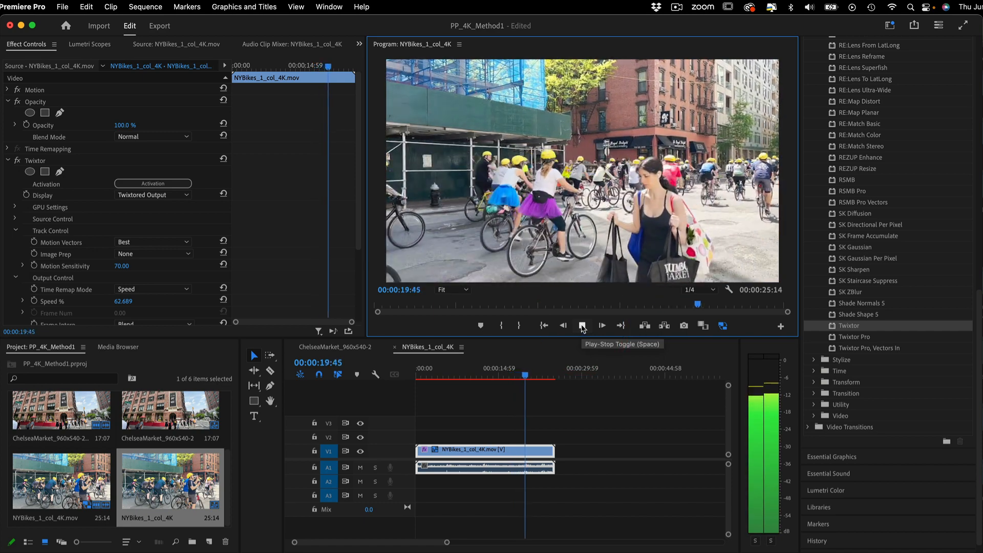
{"action": "left_click", "coordinate": [582, 326]}
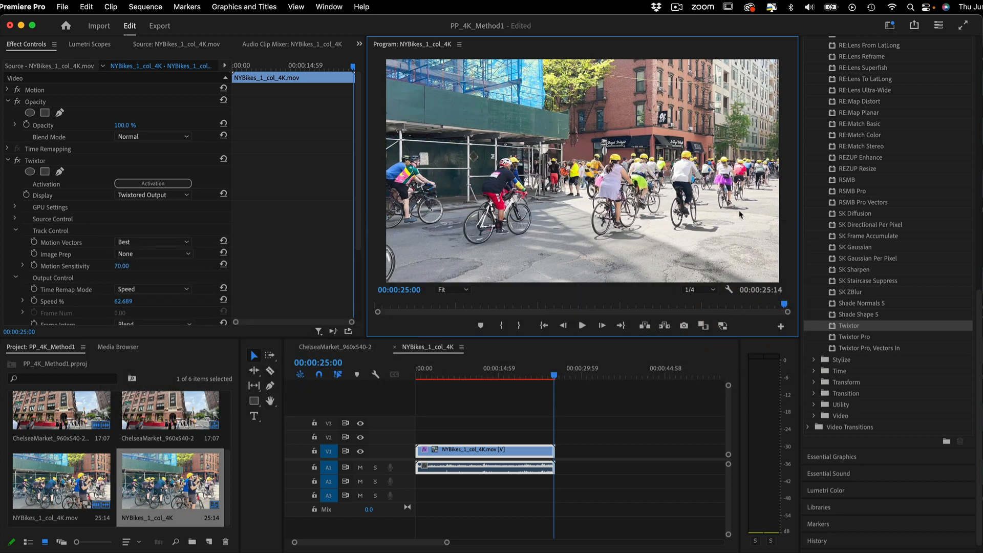
Show Project Settings > Ingest Settings with ProRes Low Resolution Proxy creation and the watermark option.
{"action": "left_click", "coordinate": [32, 7]}
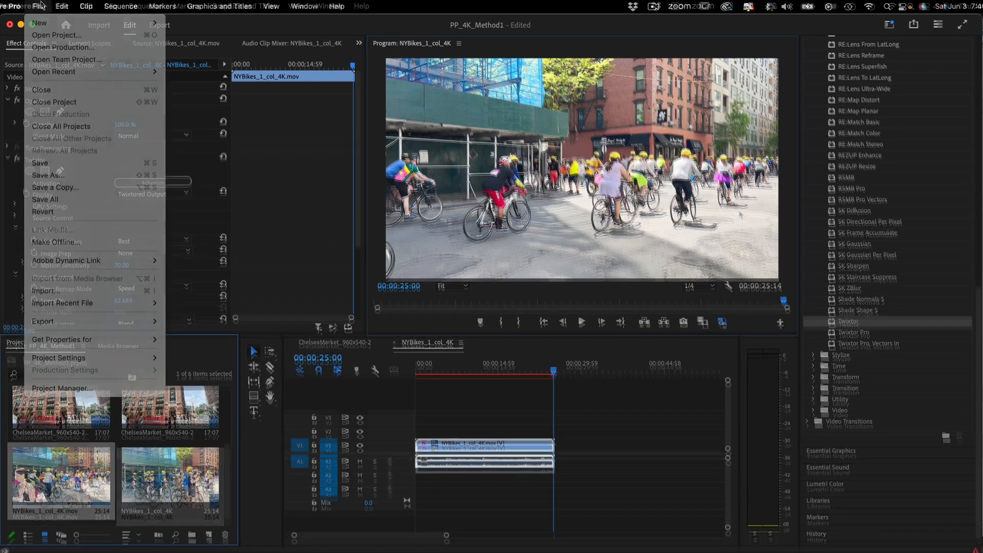
{"action": "mouse_move", "coordinate": [70, 358]}
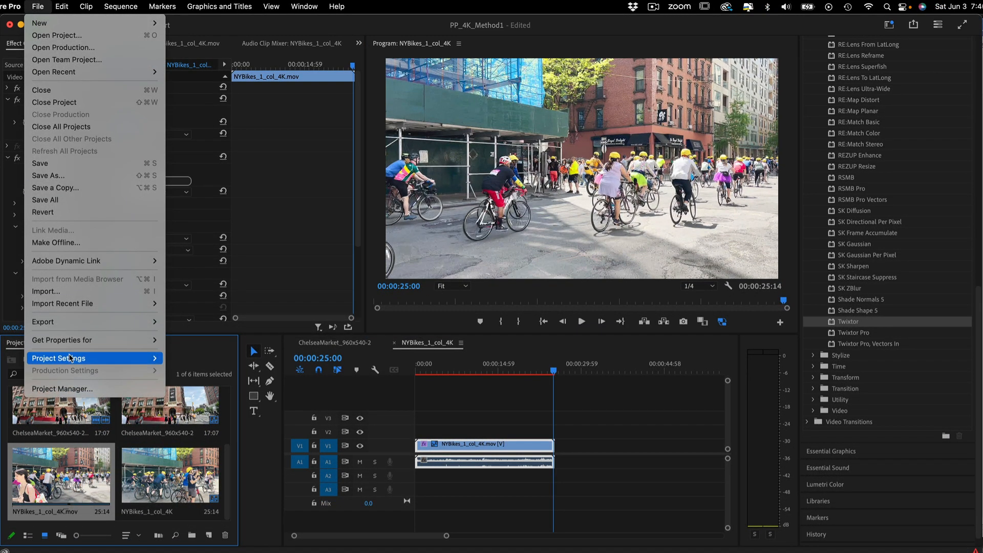
{"action": "left_click", "coordinate": [58, 359]}
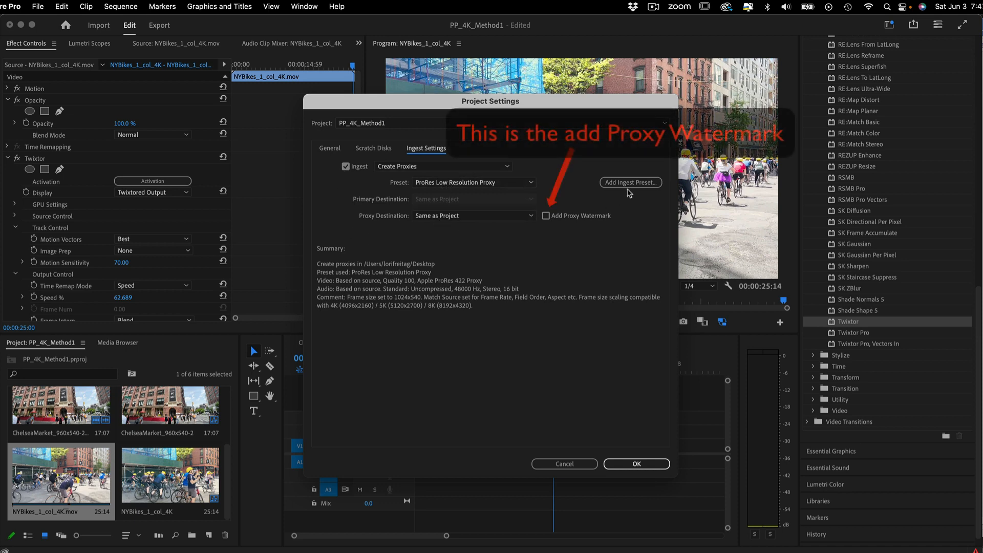
{"action": "mouse_move", "coordinate": [521, 231]}
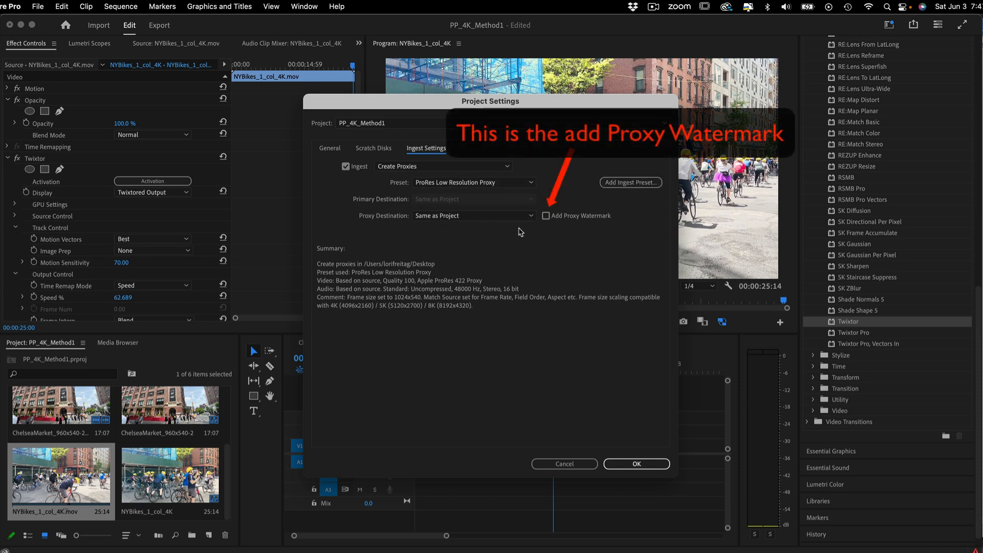